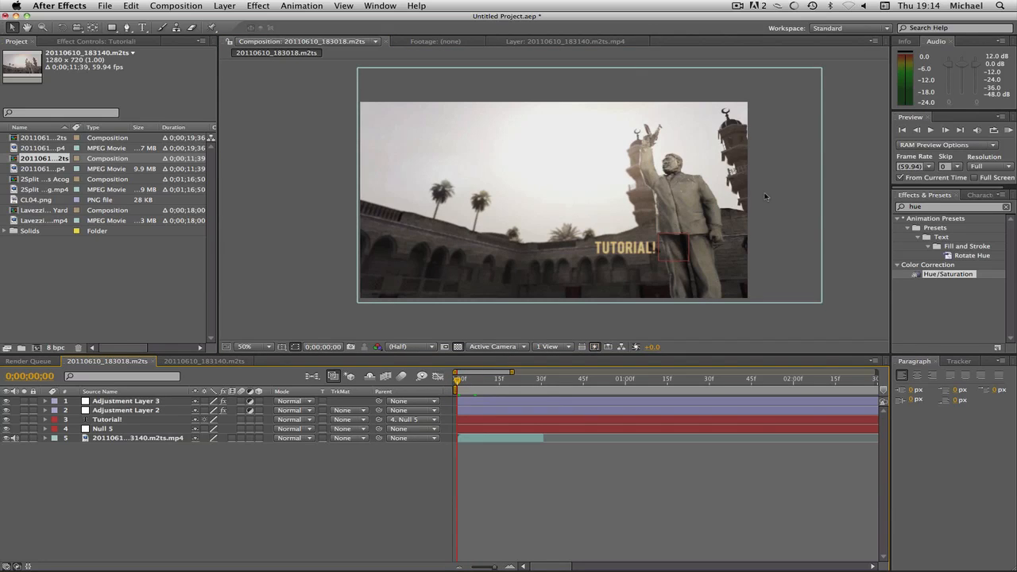
pyautogui.moveTo(731, 191)
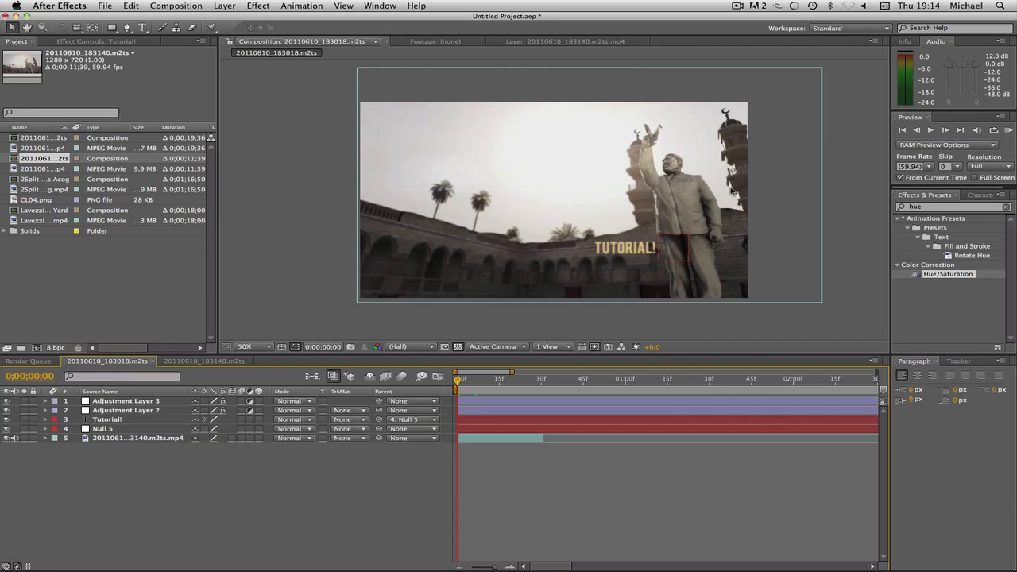
pyautogui.moveTo(470, 386)
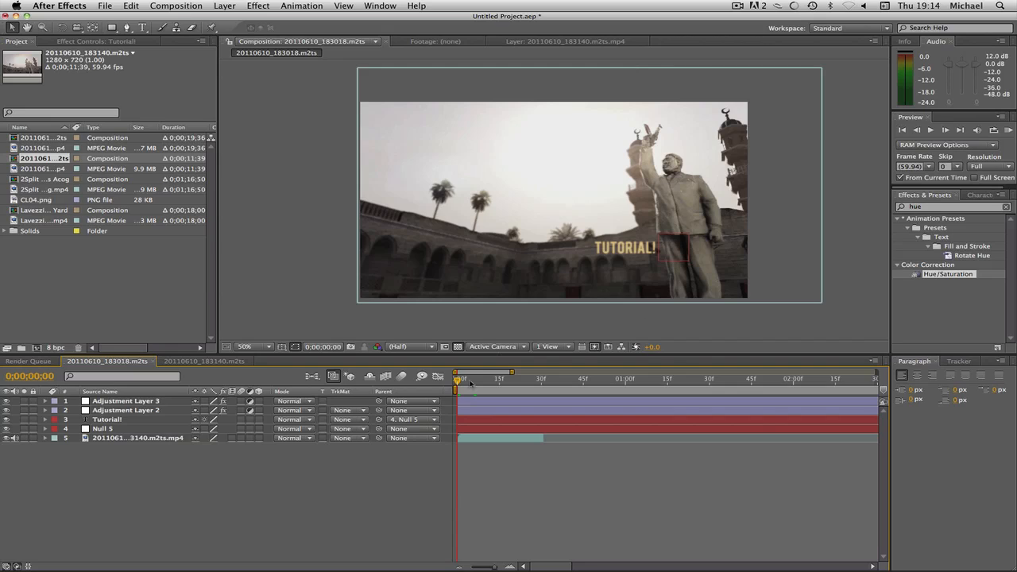
pyautogui.moveTo(459, 380)
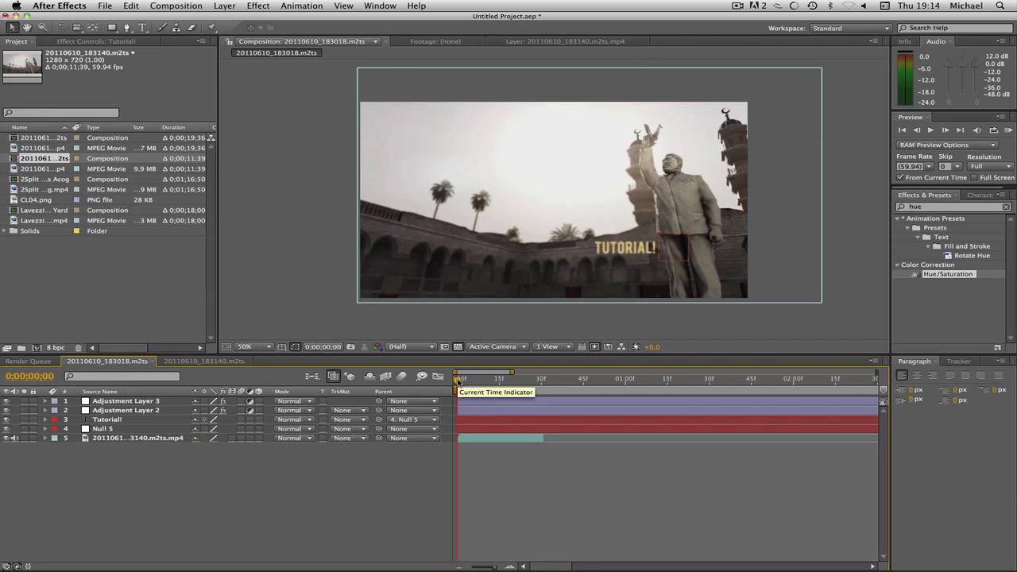
# Preview the finished tracked text by scrubbing through the clip and returning to the first frame
pyautogui.click(459, 378)
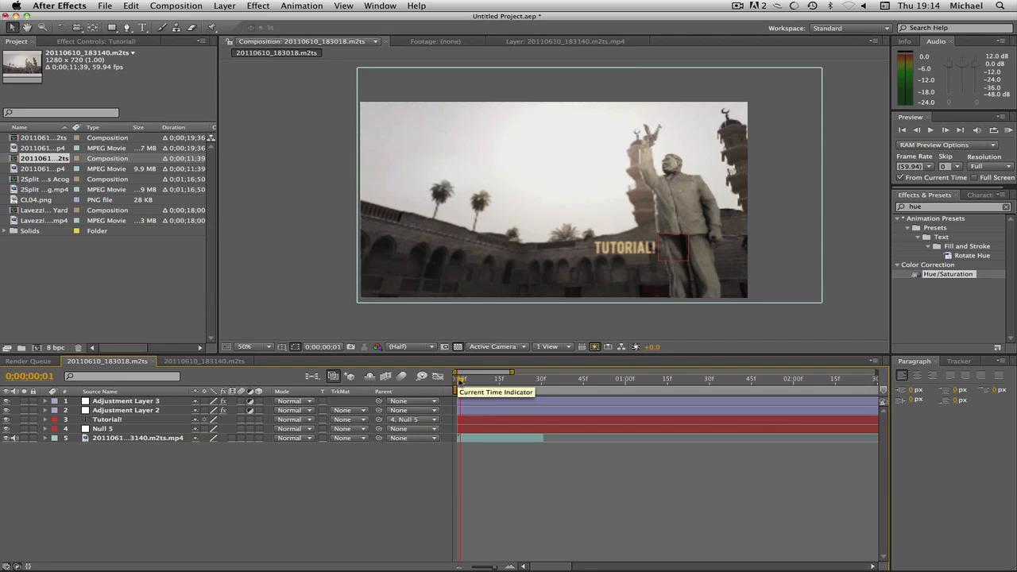
pyautogui.moveTo(458, 378); pyautogui.dragTo(493, 378)
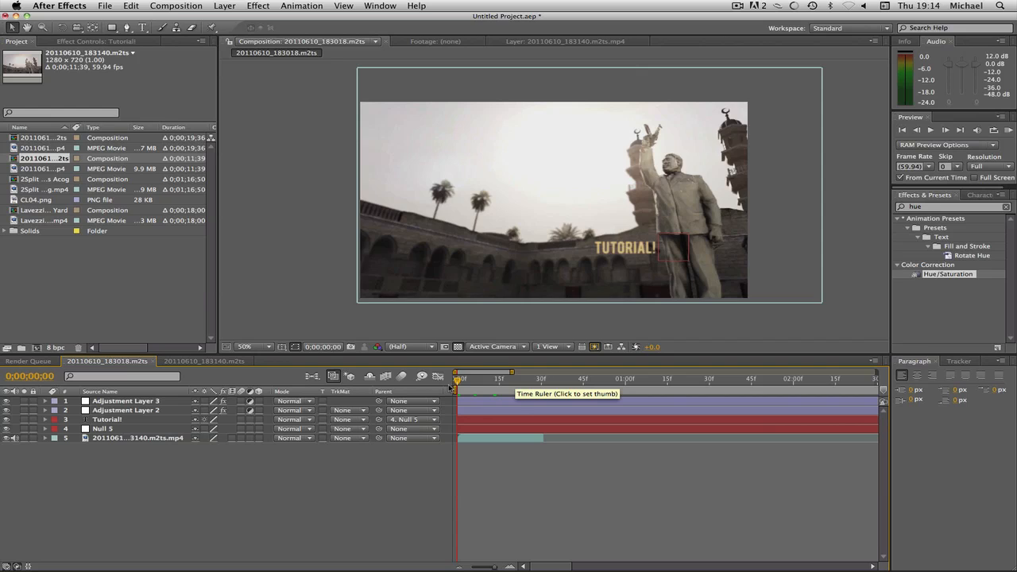
pyautogui.click(483, 378)
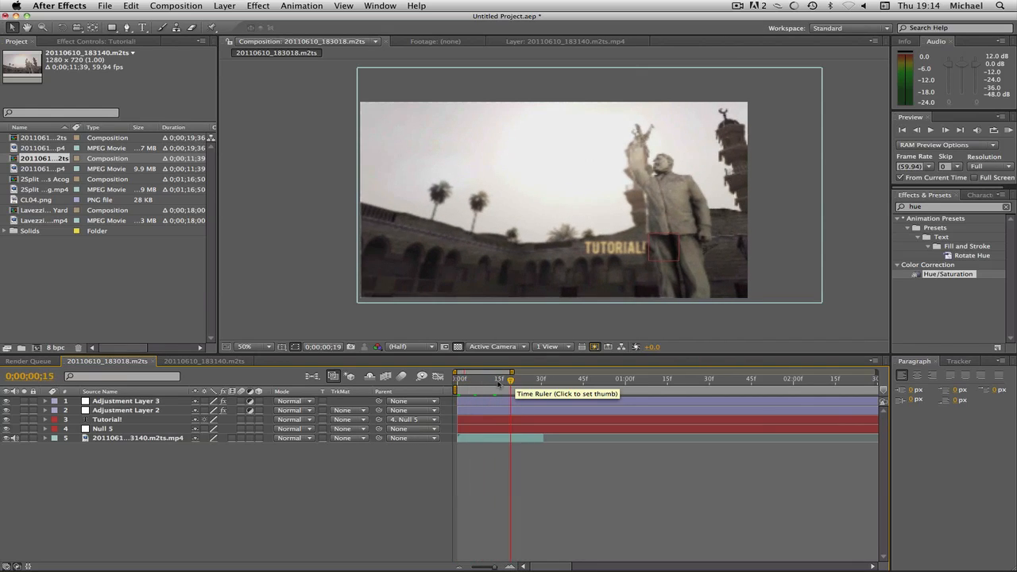
pyautogui.click(458, 379)
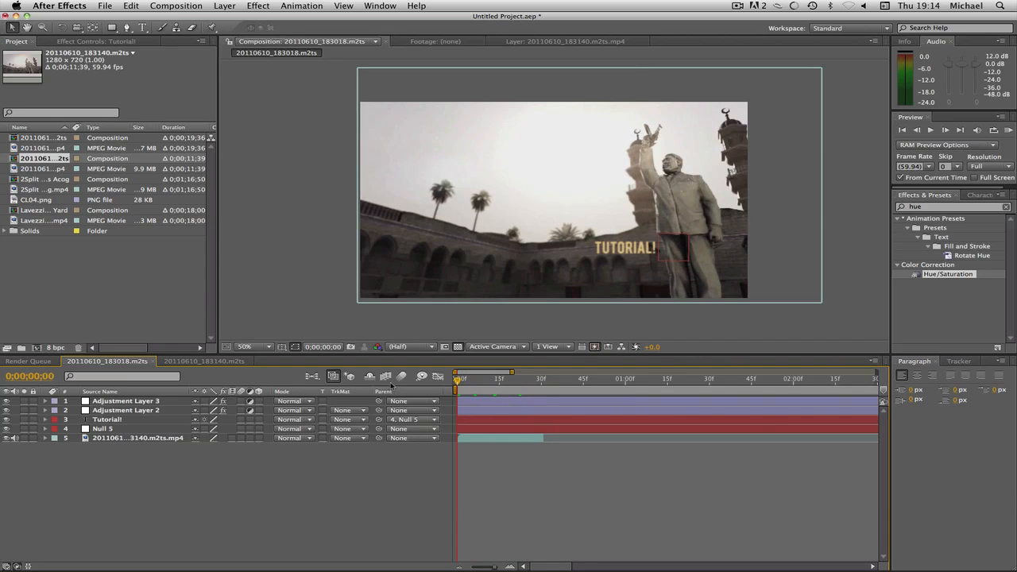
# Switch to the footage-only composition, select the statue layer and reach for the Tracker panel via the Window menu
pyautogui.click(203, 360)
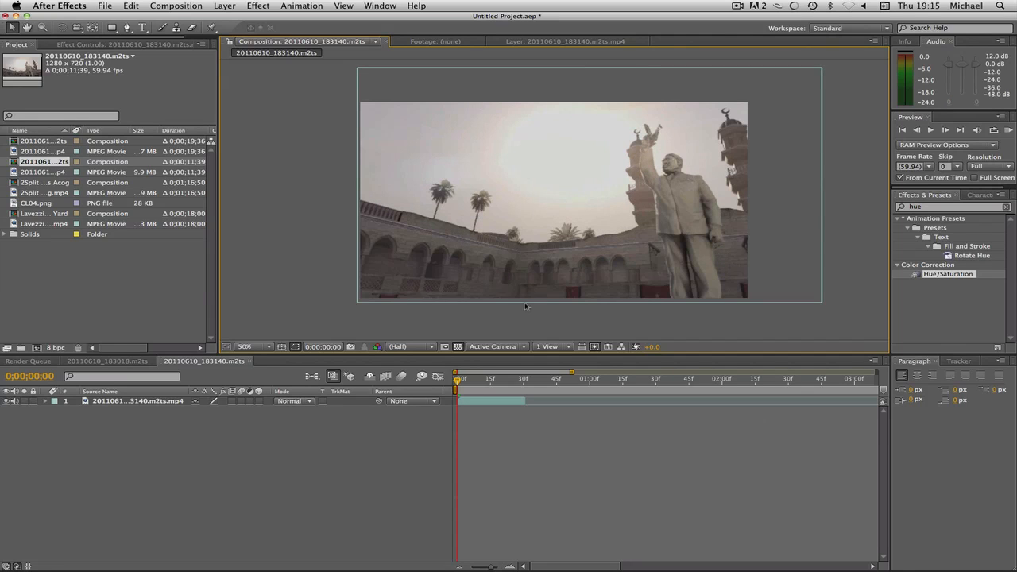
pyautogui.click(135, 401)
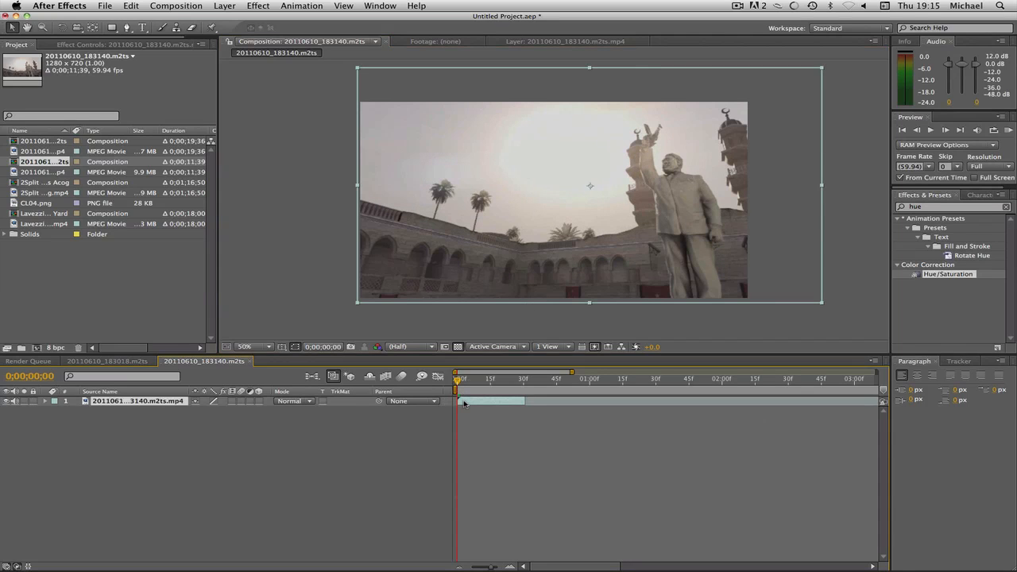
pyautogui.click(958, 361)
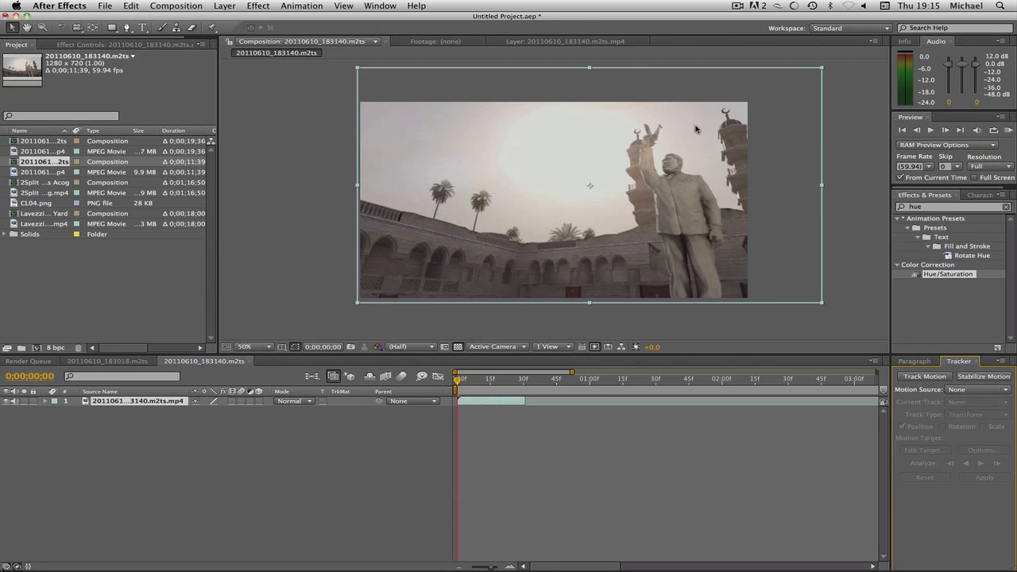
pyautogui.click(379, 6)
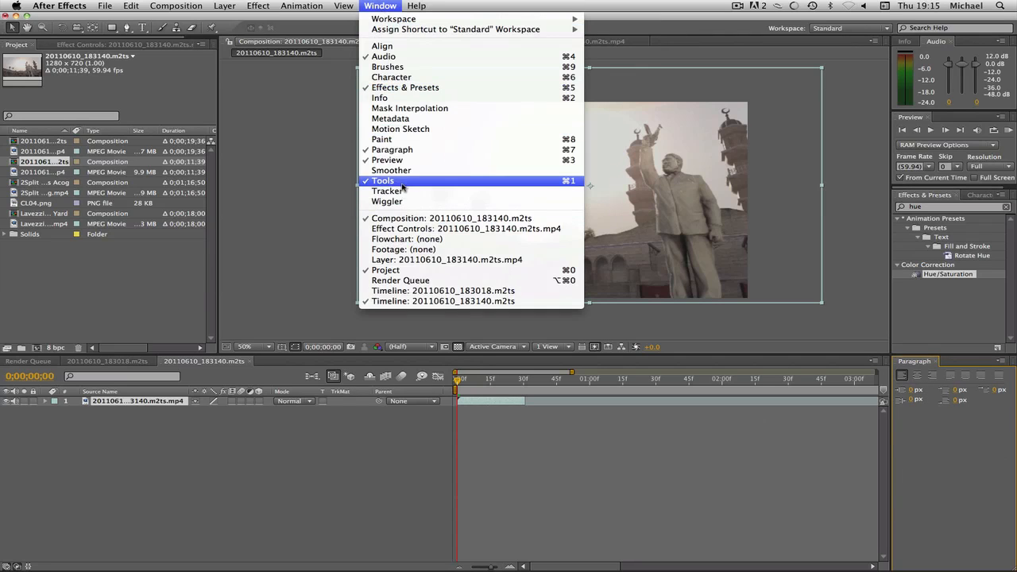
# Run Track Motion with Track Point 1 on the statue's chest, analyse forward, and return to frame one
pyautogui.click(387, 191)
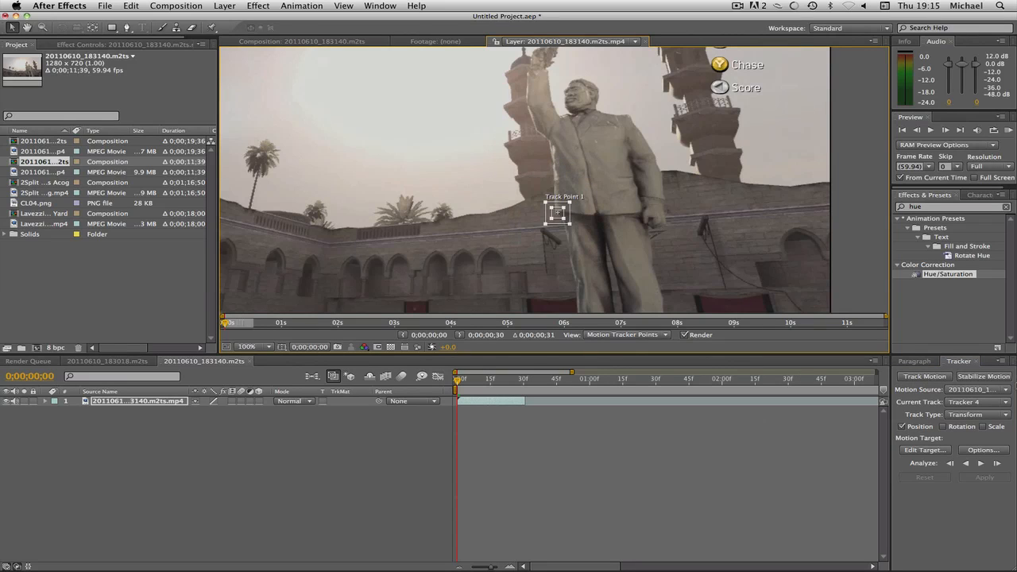
pyautogui.moveTo(980, 464)
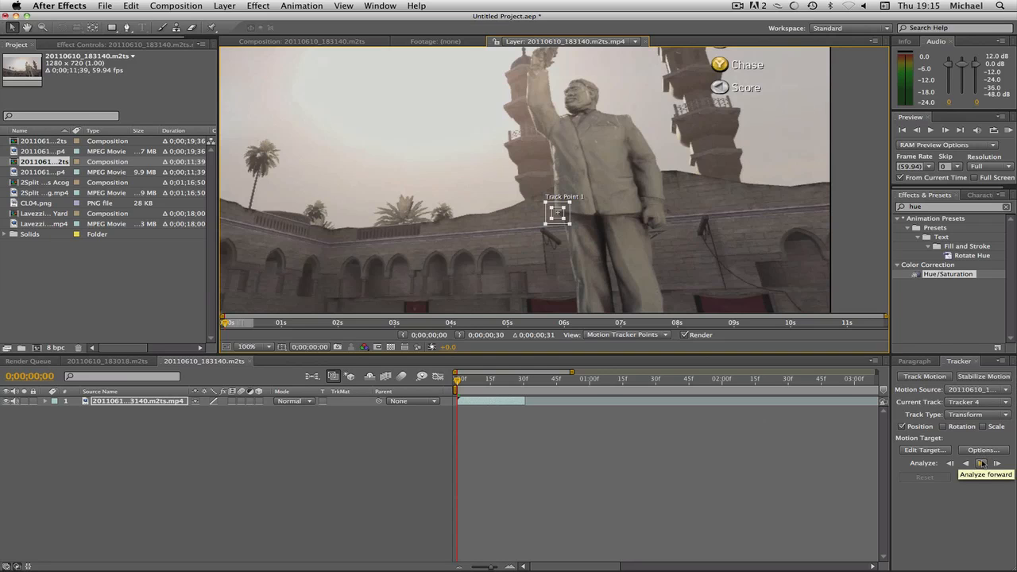
pyautogui.click(982, 464)
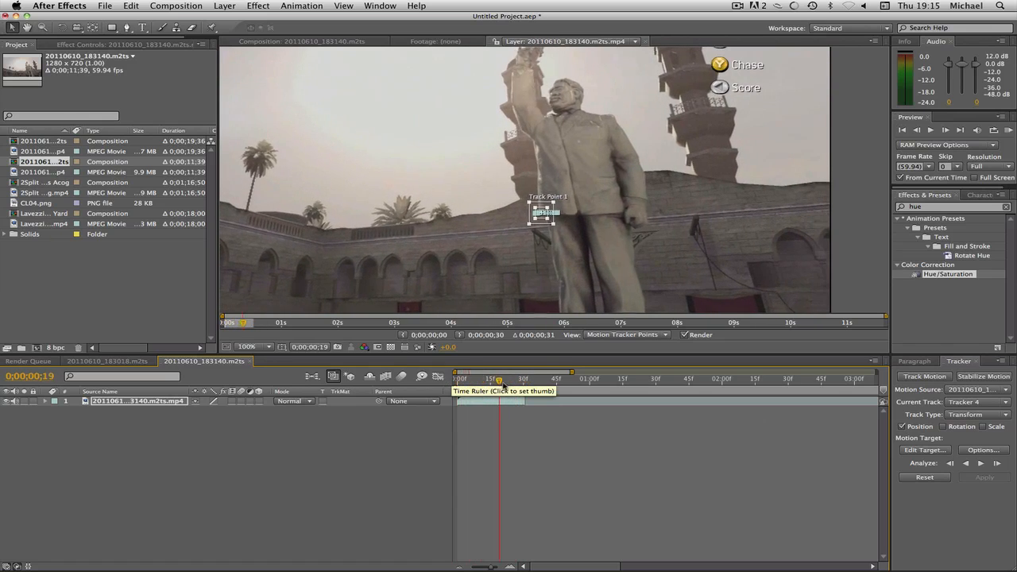
pyautogui.click(514, 378)
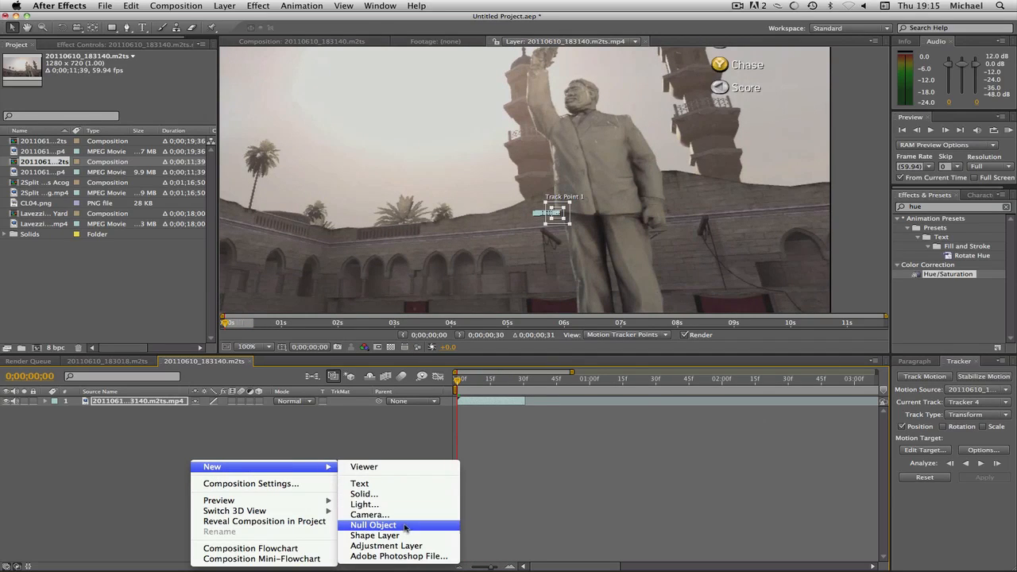
# Add a null, set Null 6 as the motion target, apply X and Y tracking, and scrub to verify
pyautogui.click(374, 524)
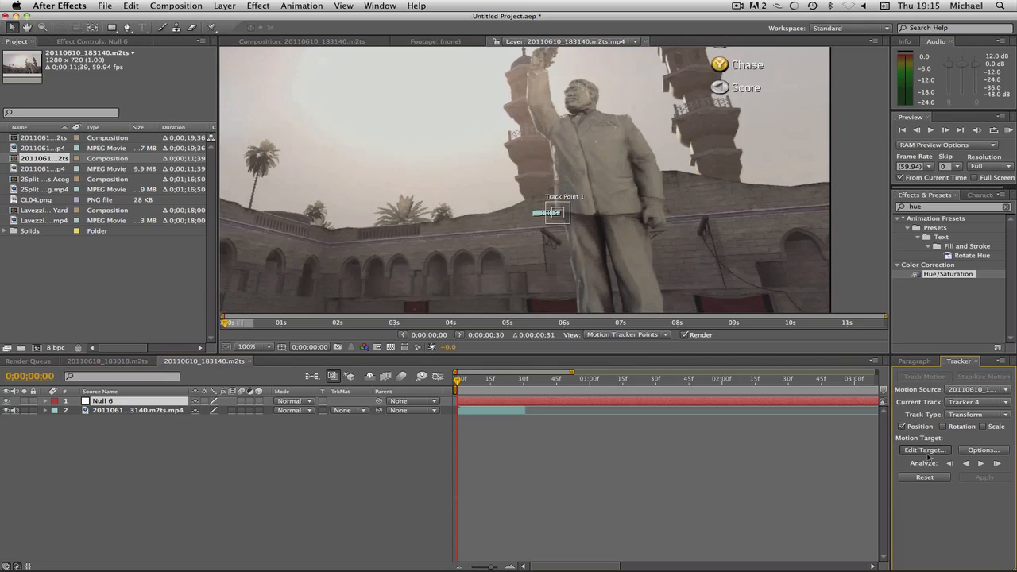
pyautogui.click(924, 449)
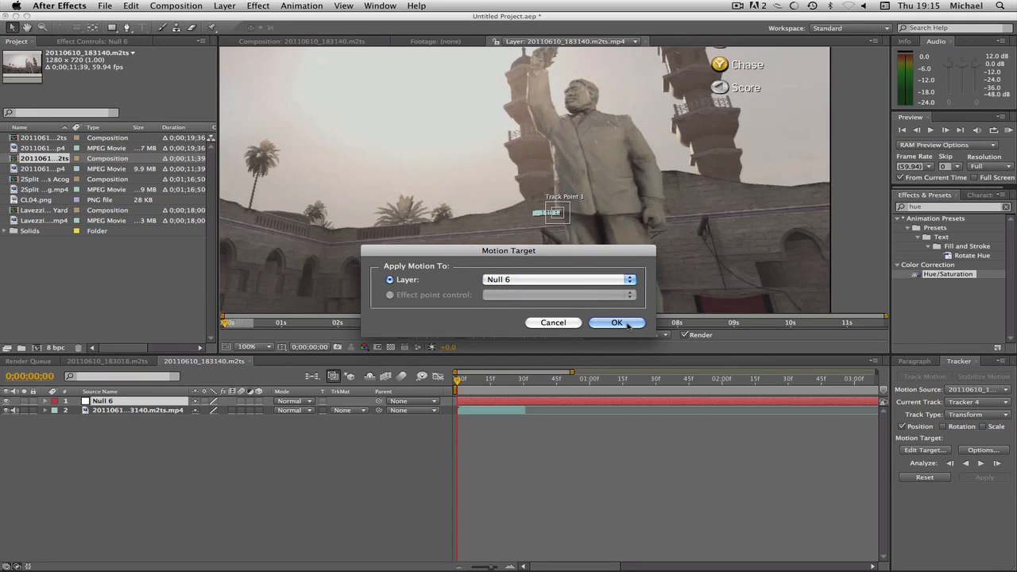
pyautogui.click(616, 321)
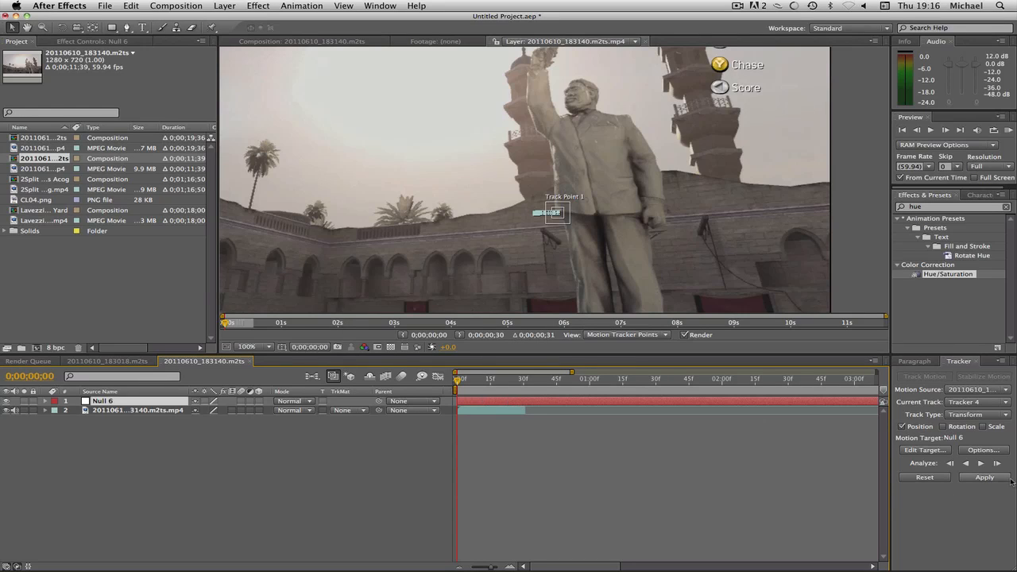
pyautogui.click(984, 476)
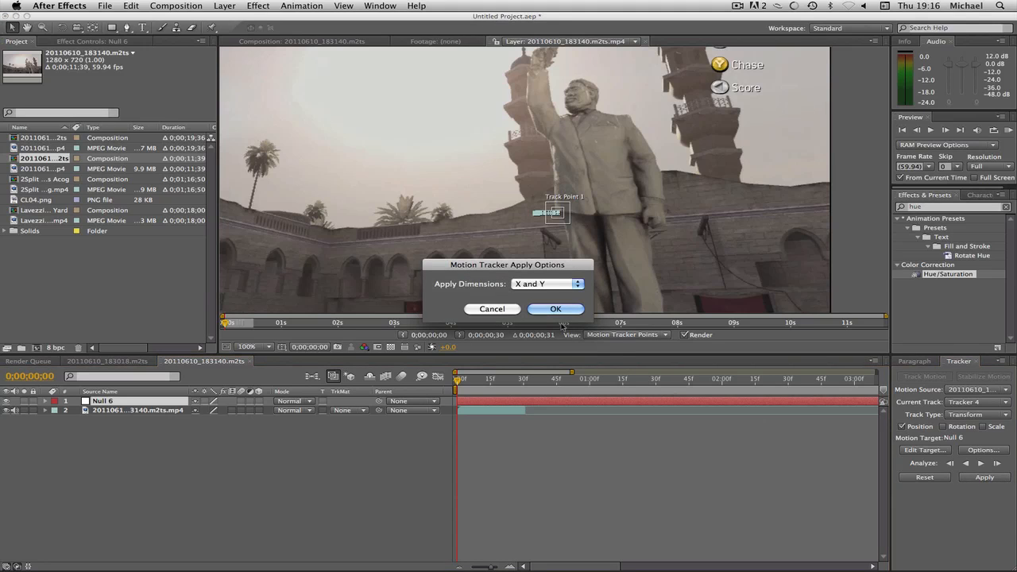
pyautogui.click(556, 308)
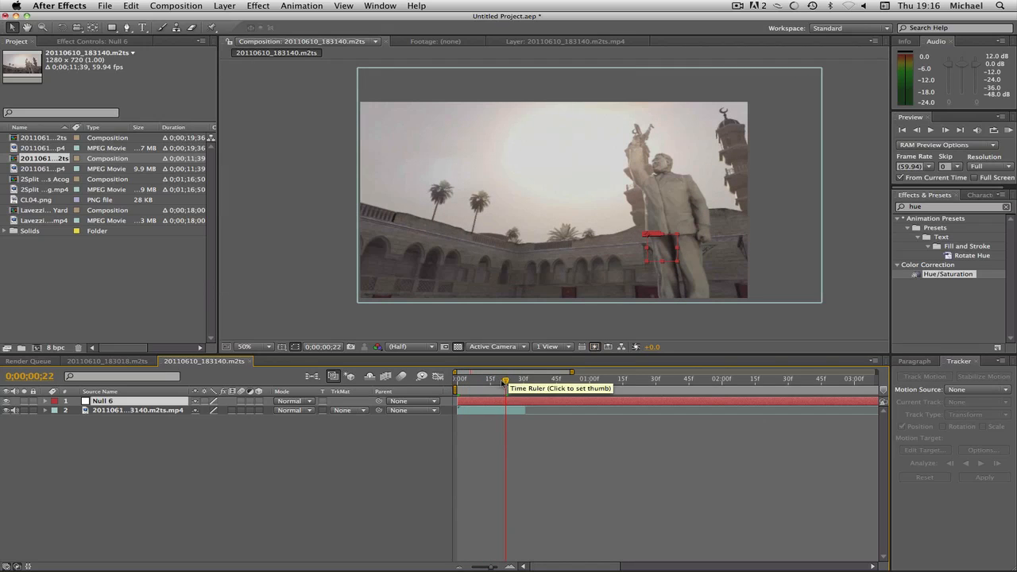
pyautogui.moveTo(505, 378); pyautogui.dragTo(489, 378)
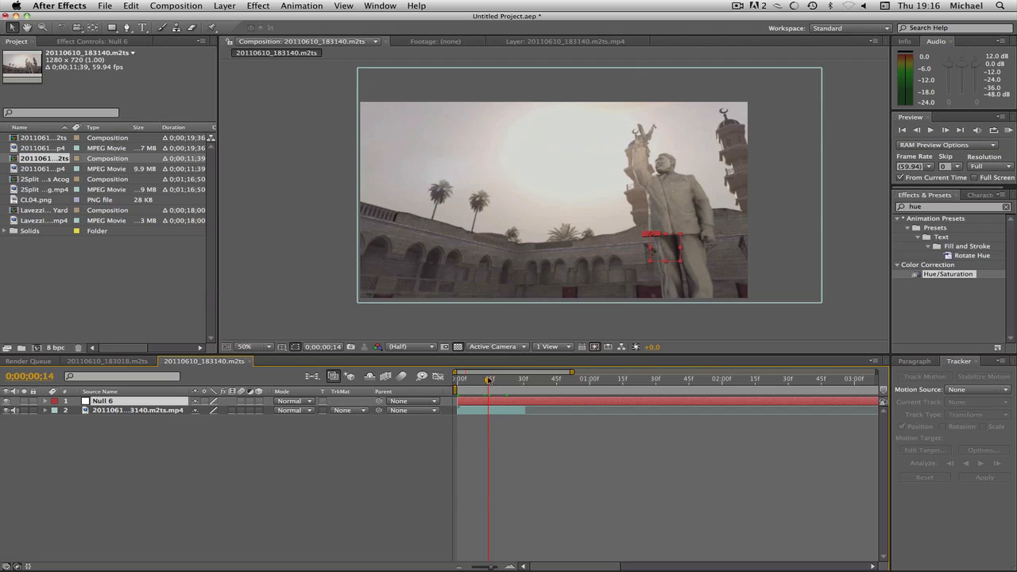
# Create a TUTORIAL text layer beside the statue and pick-whip its Parent to Null 6
pyautogui.click(454, 378)
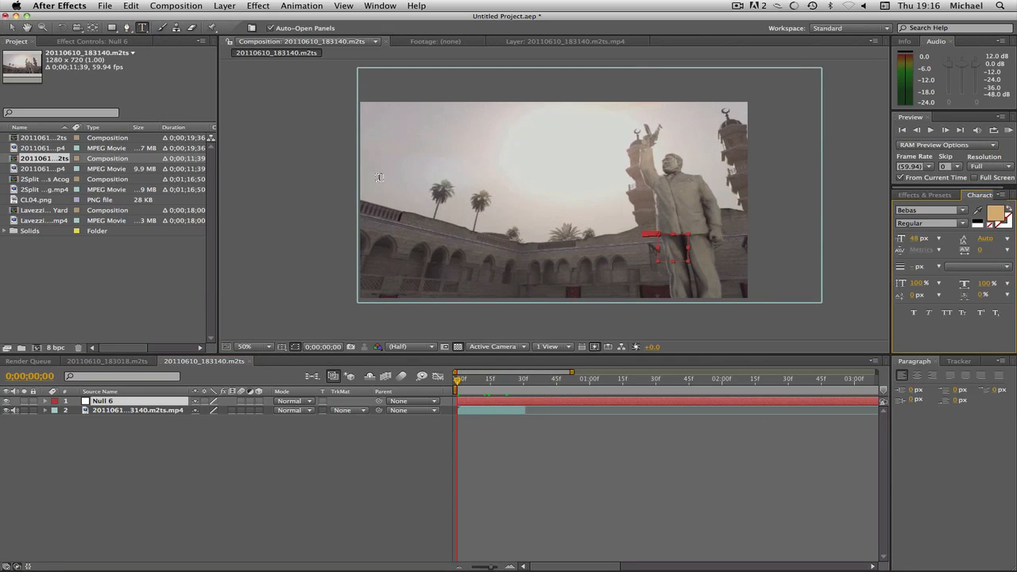
pyautogui.moveTo(594, 220)
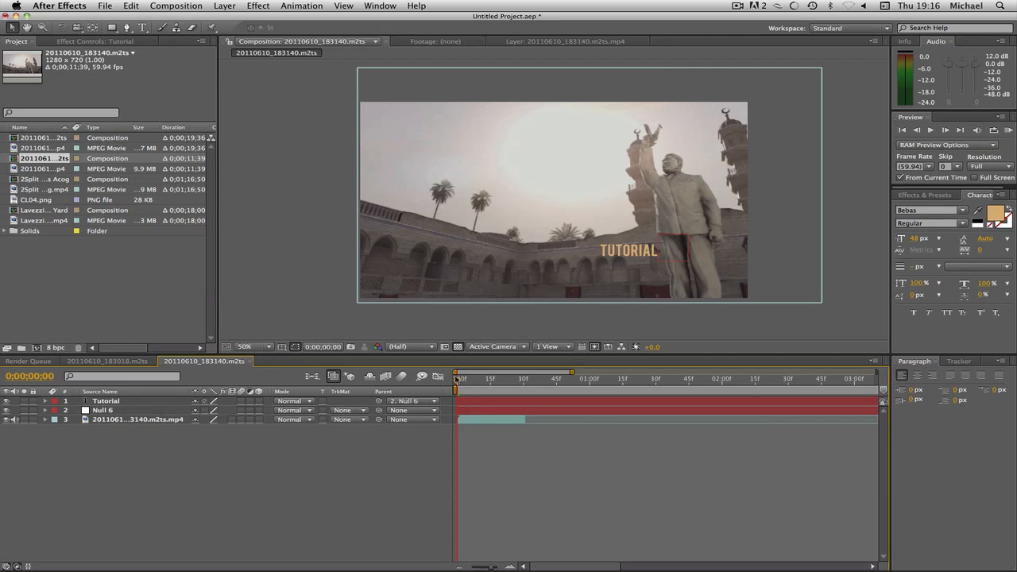
pyautogui.moveTo(455, 378); pyautogui.dragTo(489, 378)
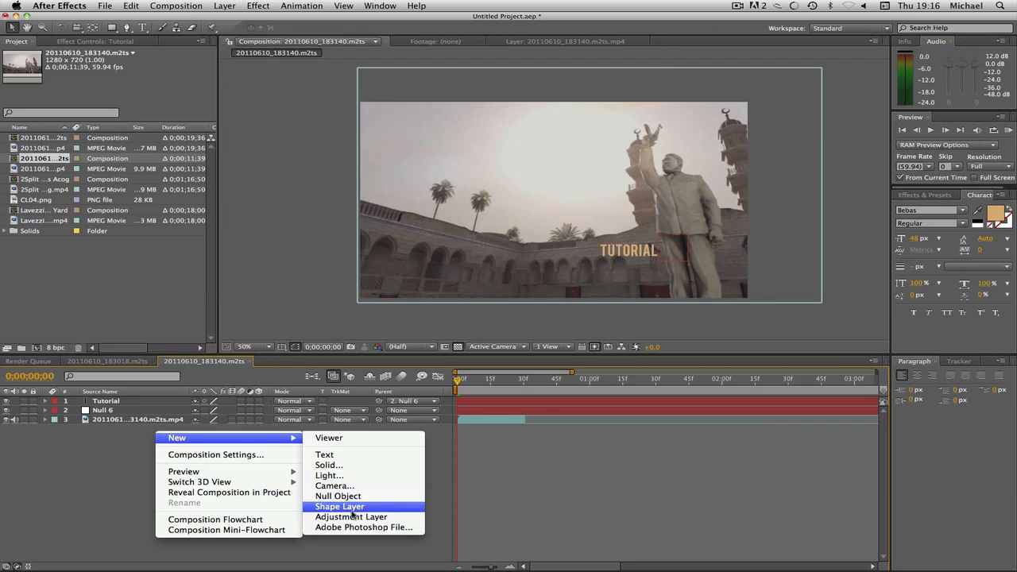
# Add an adjustment layer, apply Gaussian Blur from the effects search and set Blurriness to 3.0
pyautogui.click(350, 516)
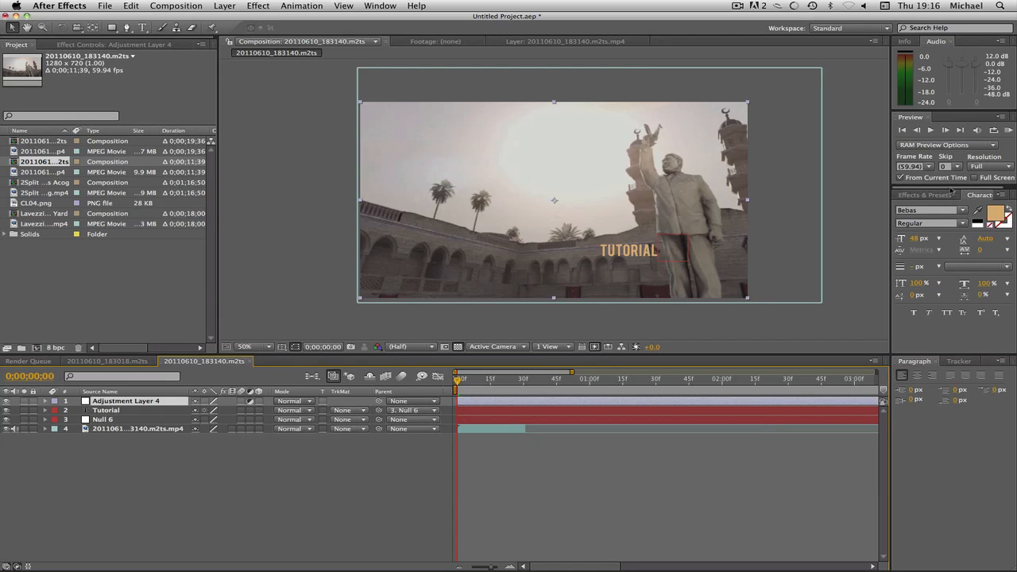
pyautogui.write('gal')
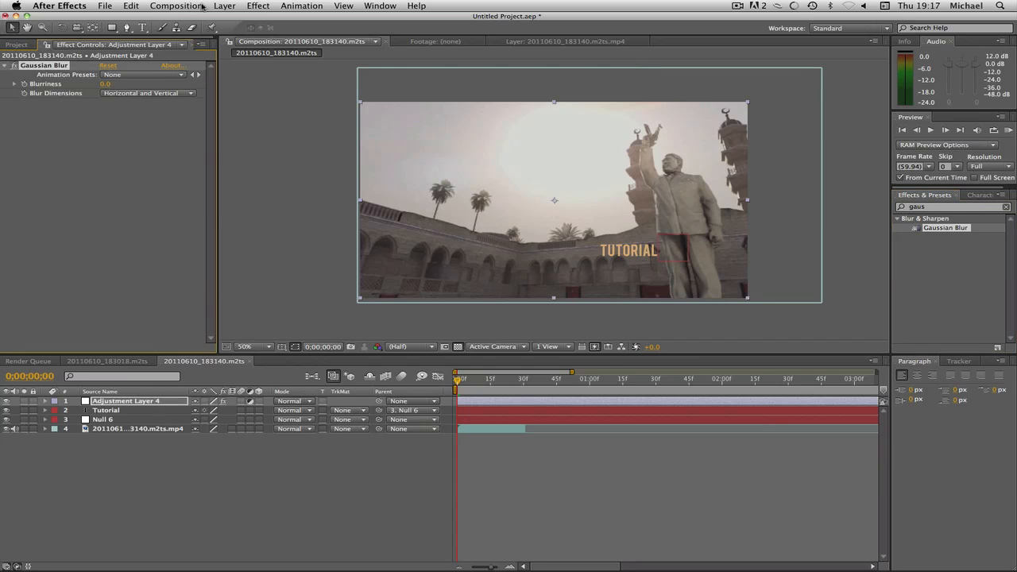
pyautogui.click(258, 6)
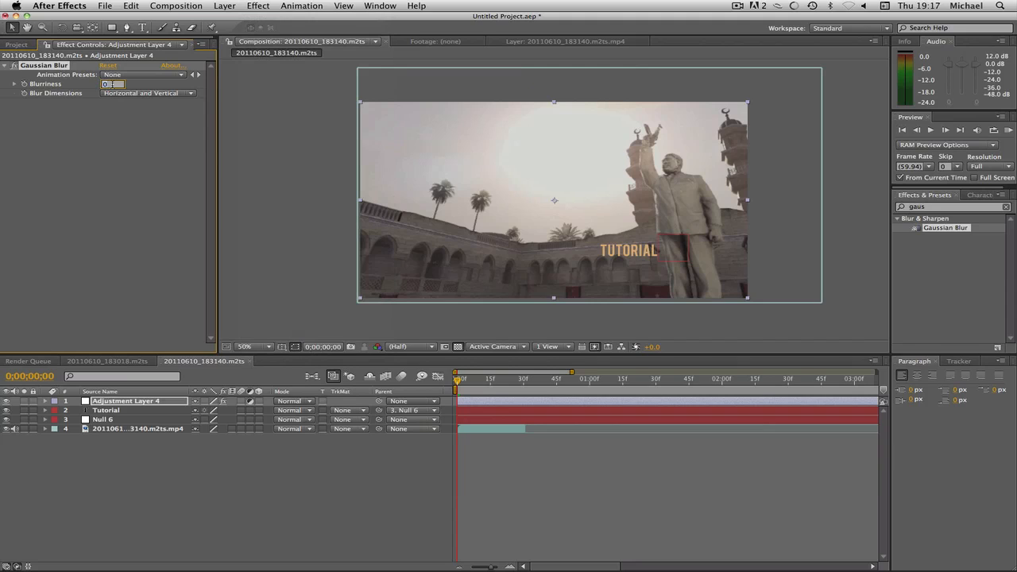
pyautogui.write('3.0')
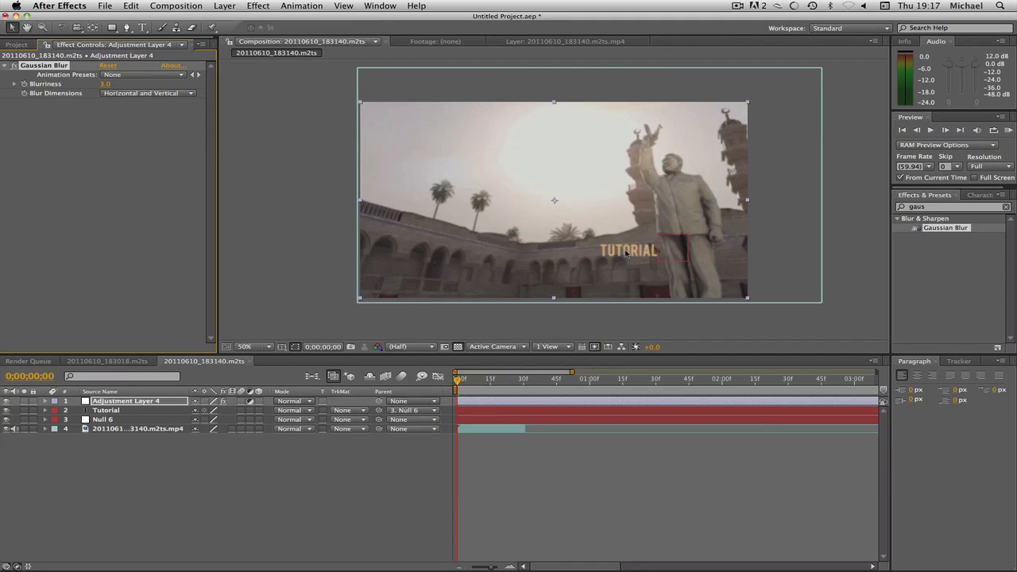
pyautogui.click(105, 82)
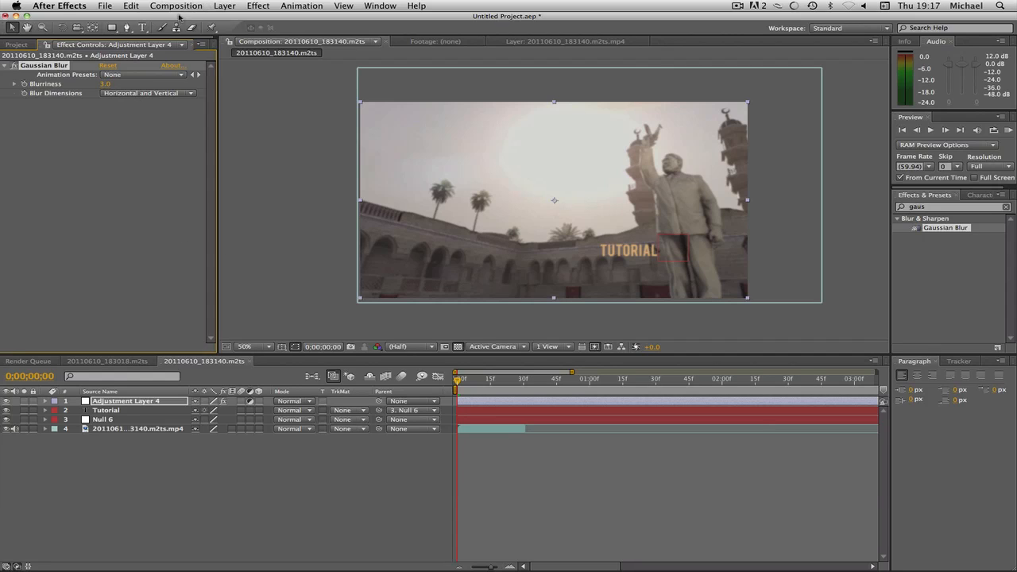
# Draw Mask 1 around the statue with the Pen tool and reveal the adjustment layer's Masks
pyautogui.click(127, 29)
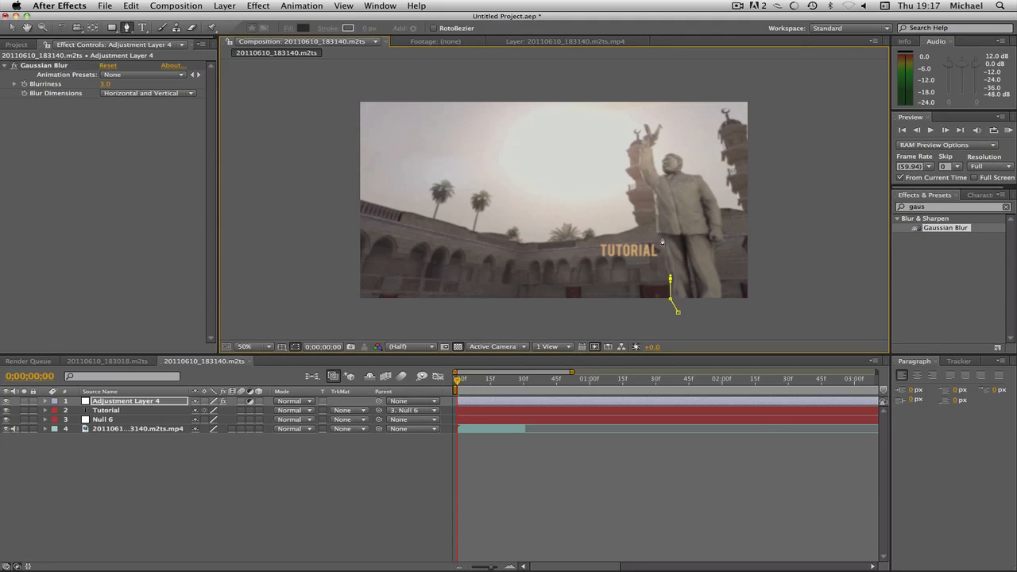
pyautogui.click(633, 172)
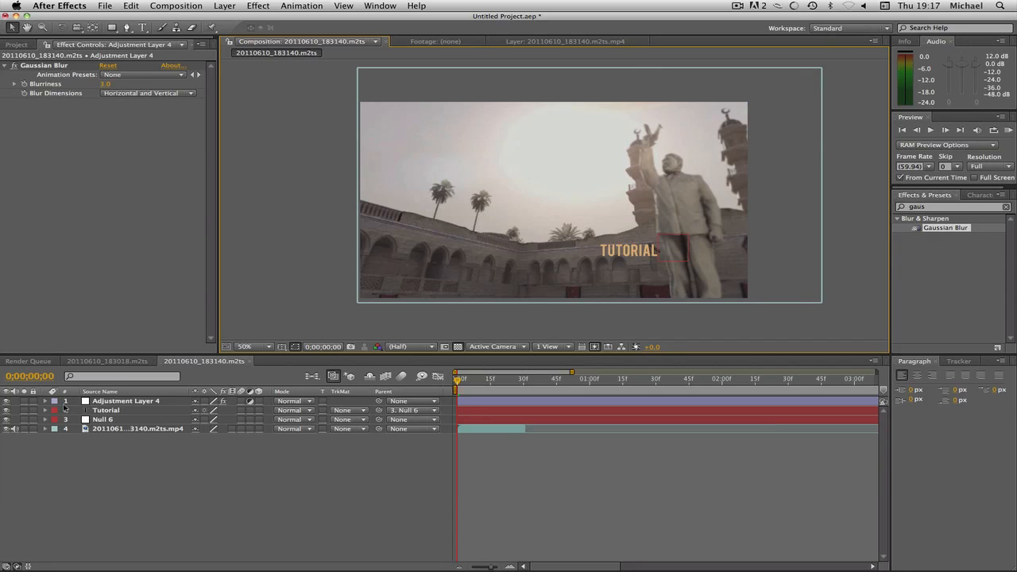
pyautogui.click(44, 400)
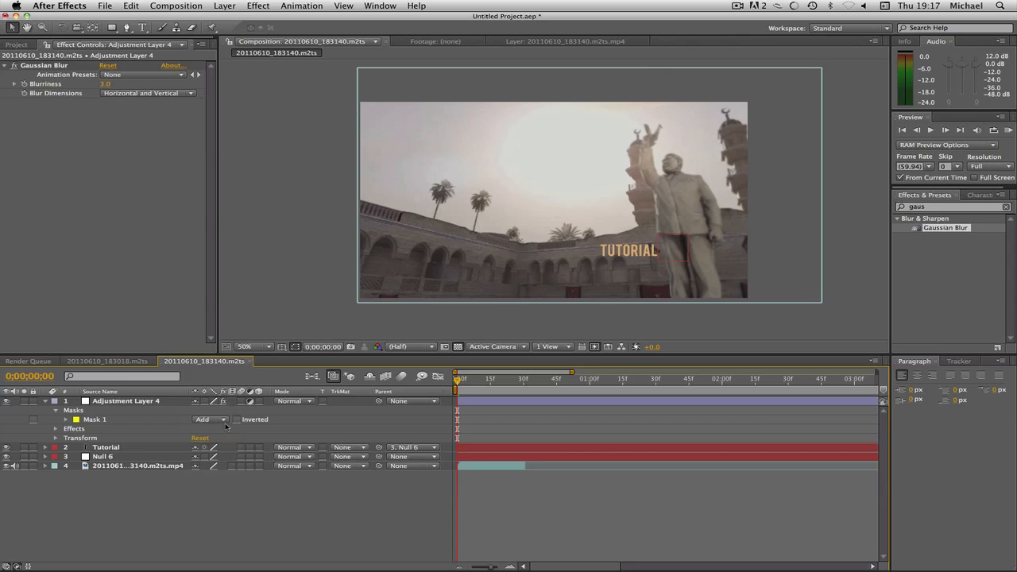
# Set Mask 1 to Subtract and expand its properties to raise Mask Feather
pyautogui.click(209, 419)
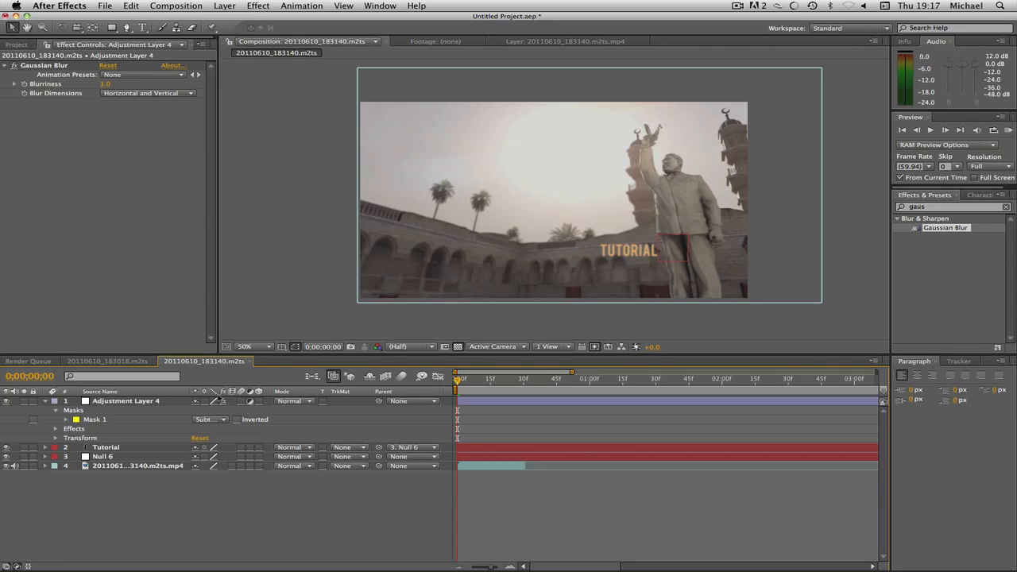
pyautogui.click(58, 420)
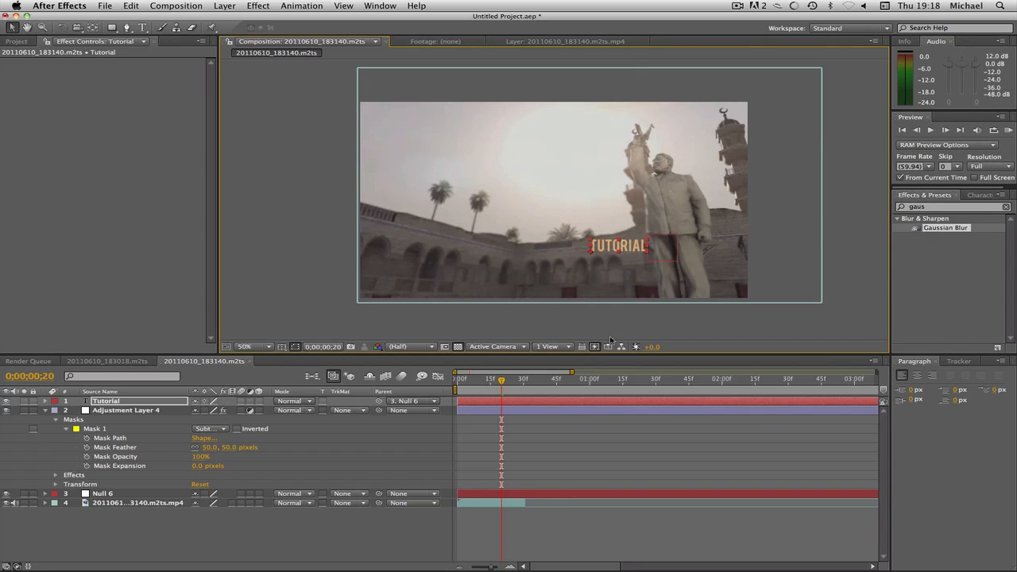
pyautogui.click(458, 378)
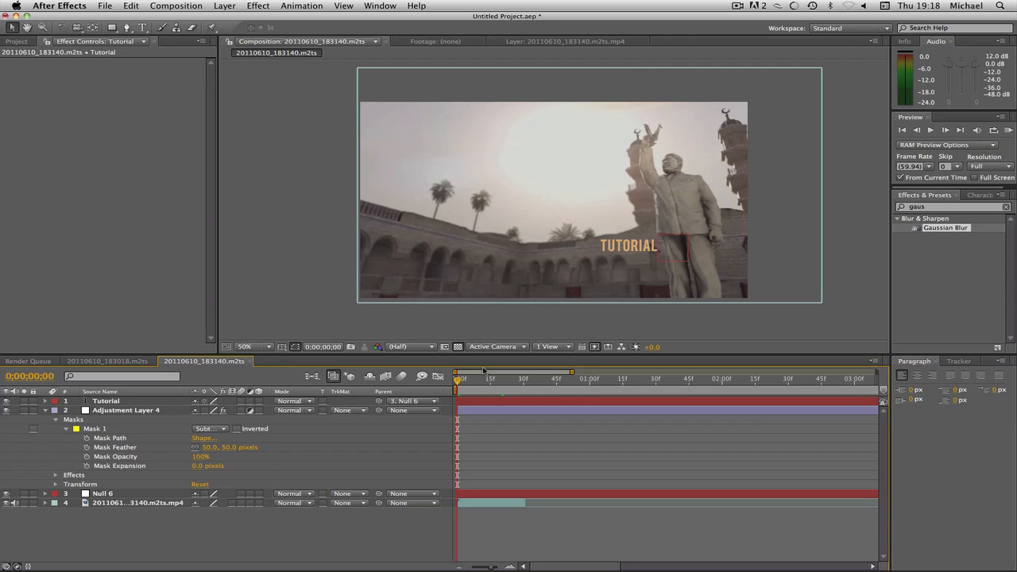
pyautogui.moveTo(677, 295)
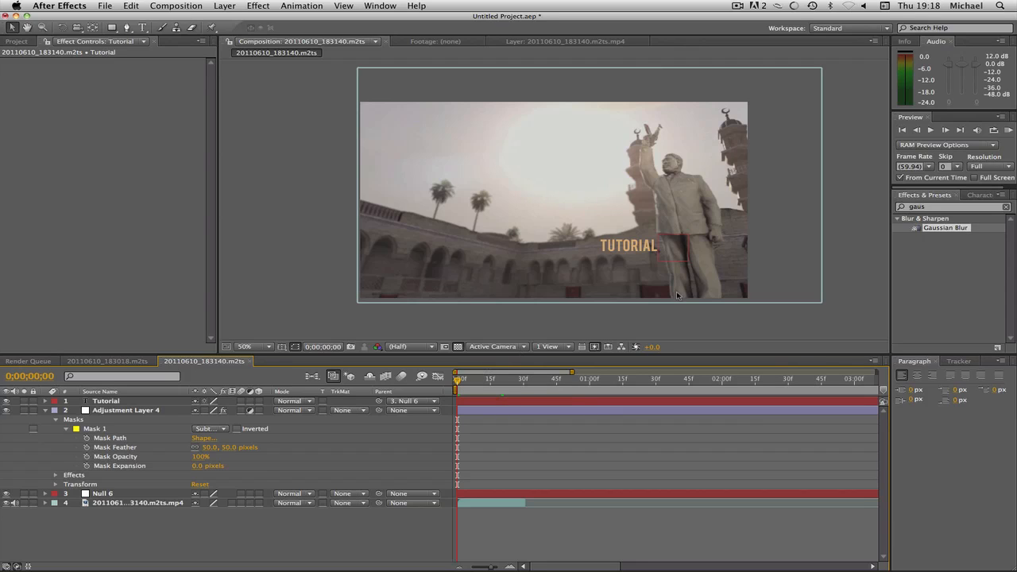
pyautogui.moveTo(635, 254)
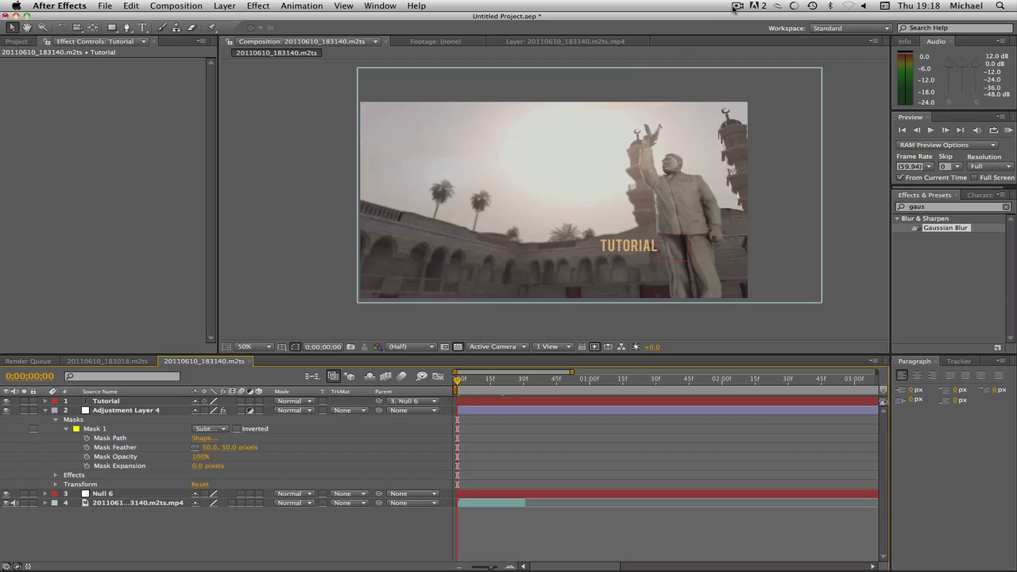
pyautogui.click(737, 6)
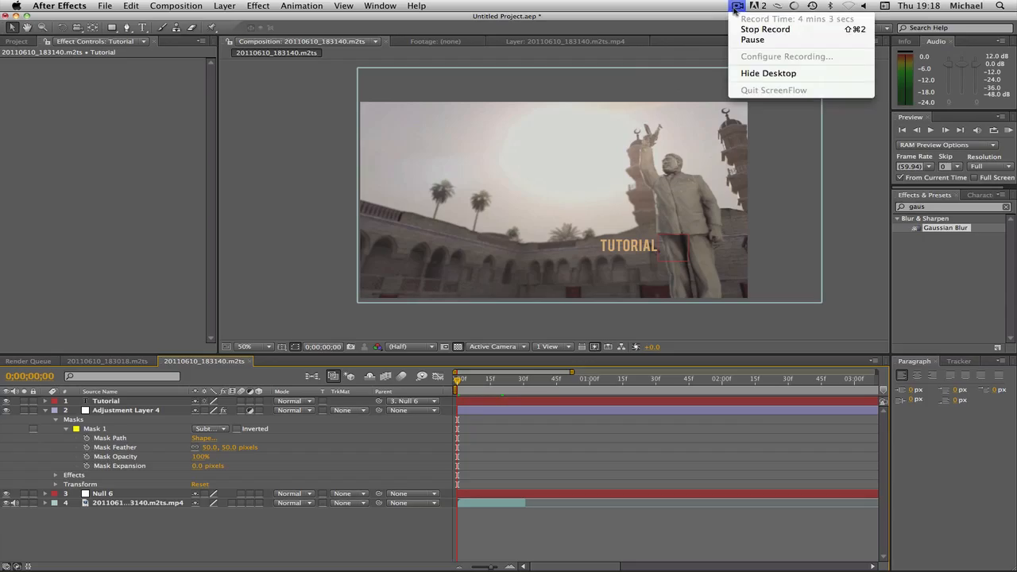